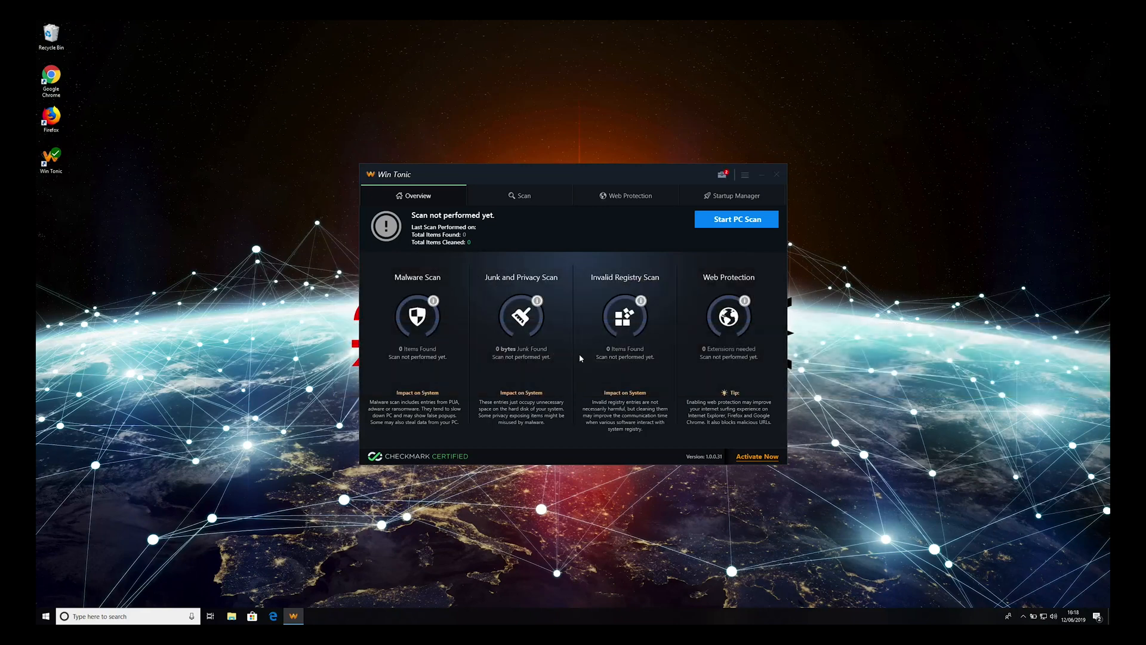
# - Close the Win Tonic window and bring up Task Manager via Ctrl+Alt+Delete
pyautogui.click(760, 175)
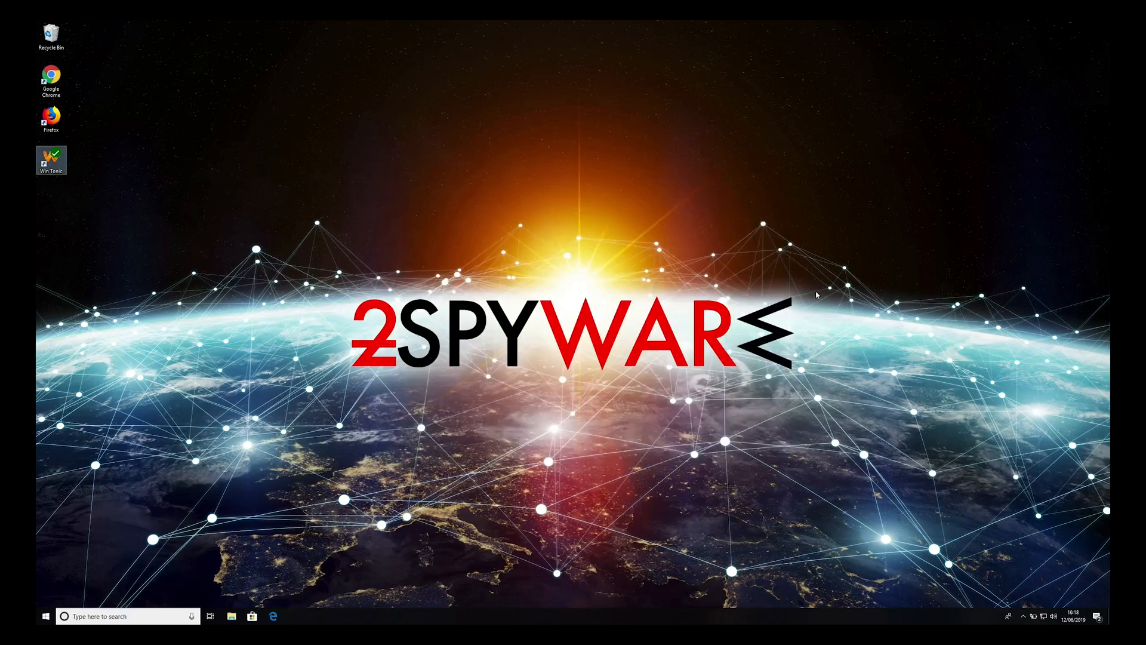
pyautogui.press('ctrl+alt+delete')
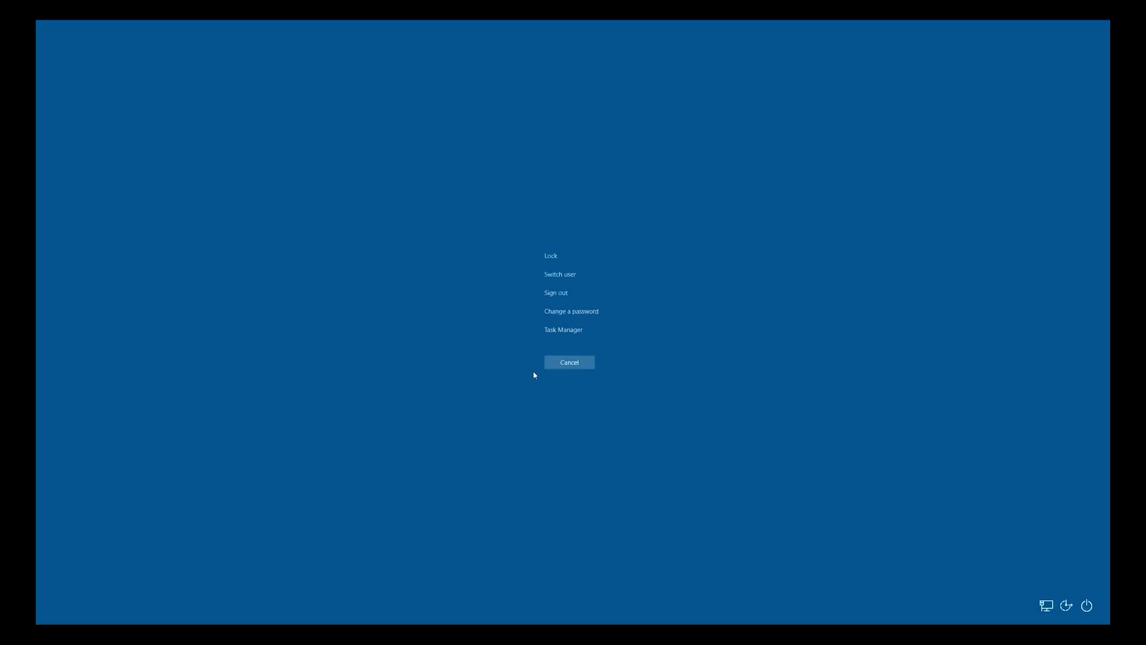
pyautogui.click(562, 329)
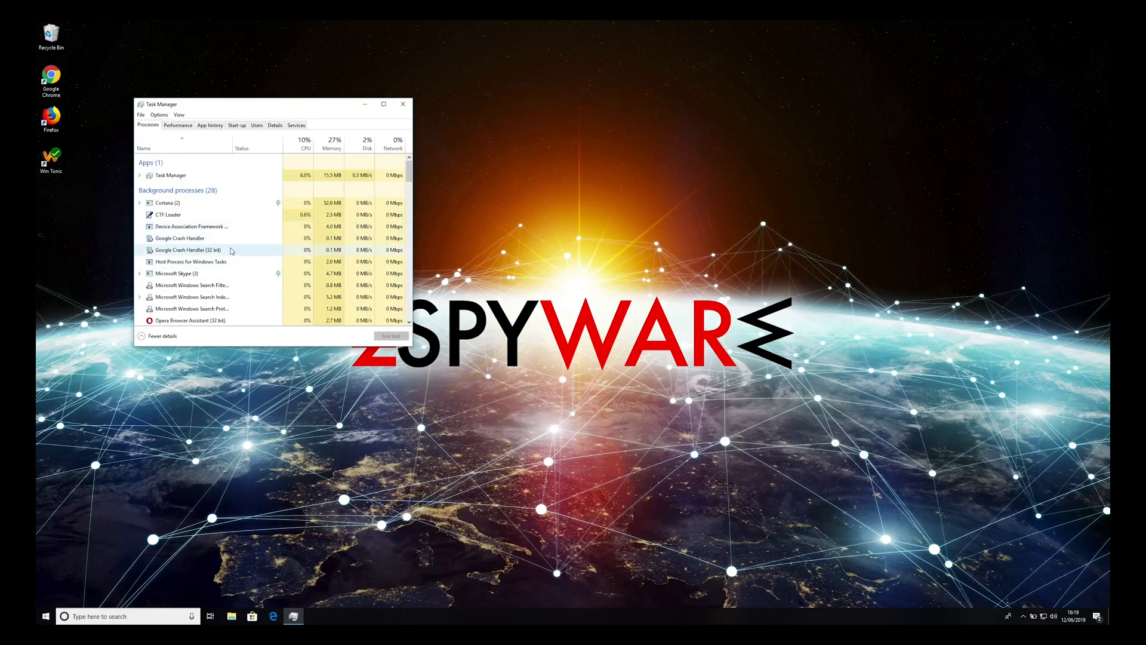
# - End the Win Tonic background process and close Task Manager
pyautogui.scroll(-3)
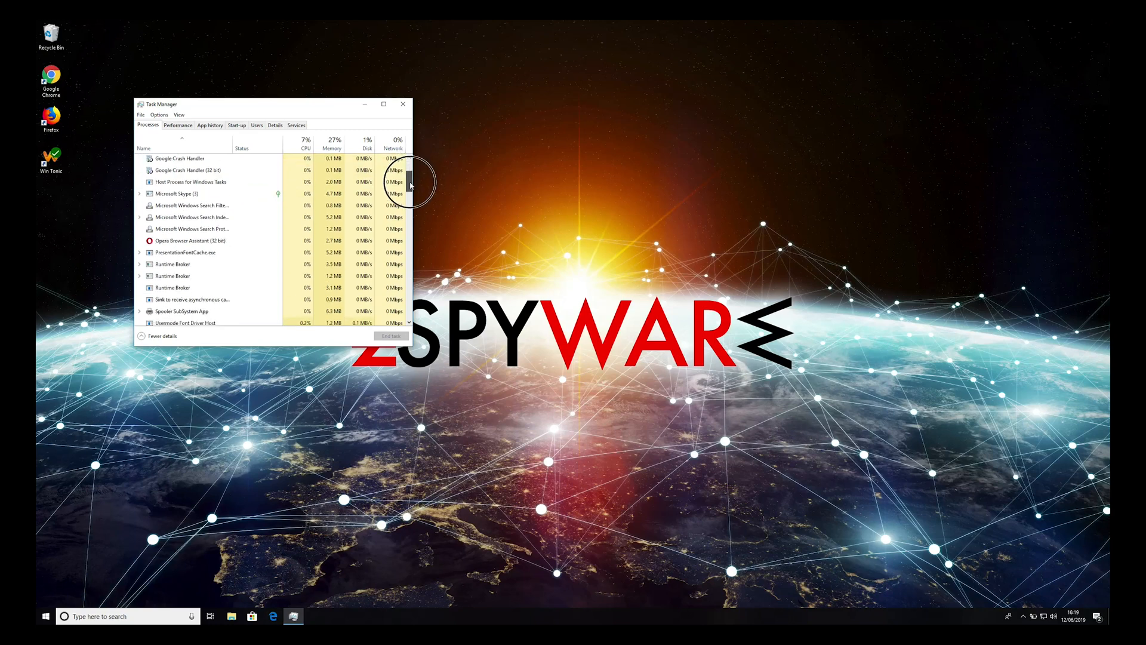
pyautogui.scroll(-3)
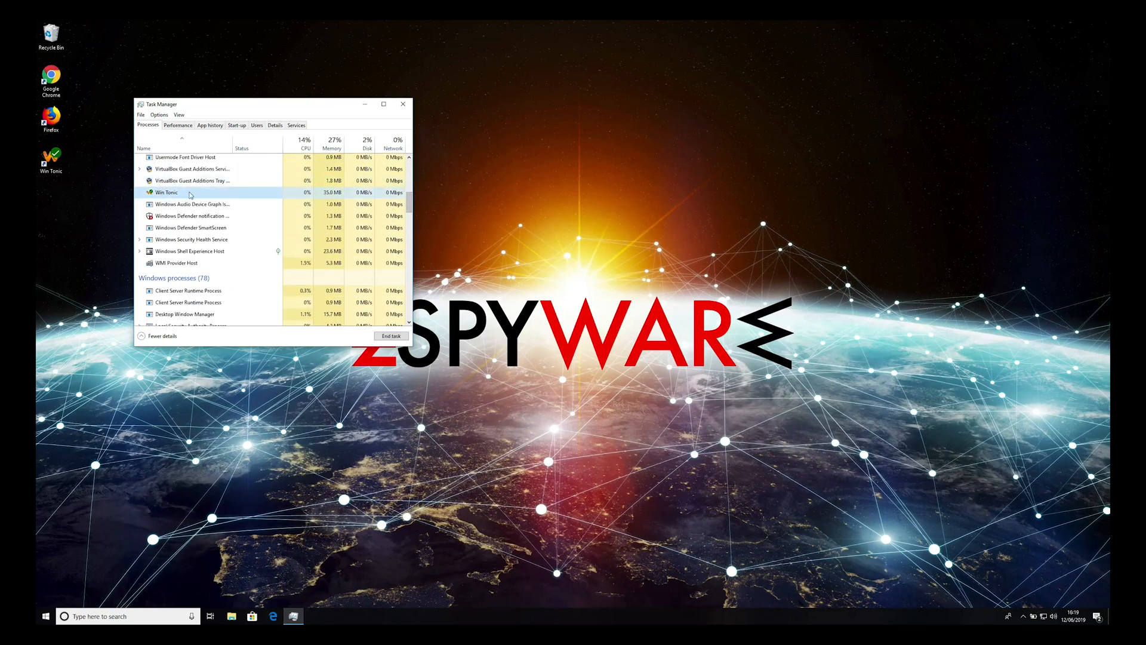
pyautogui.click(392, 336)
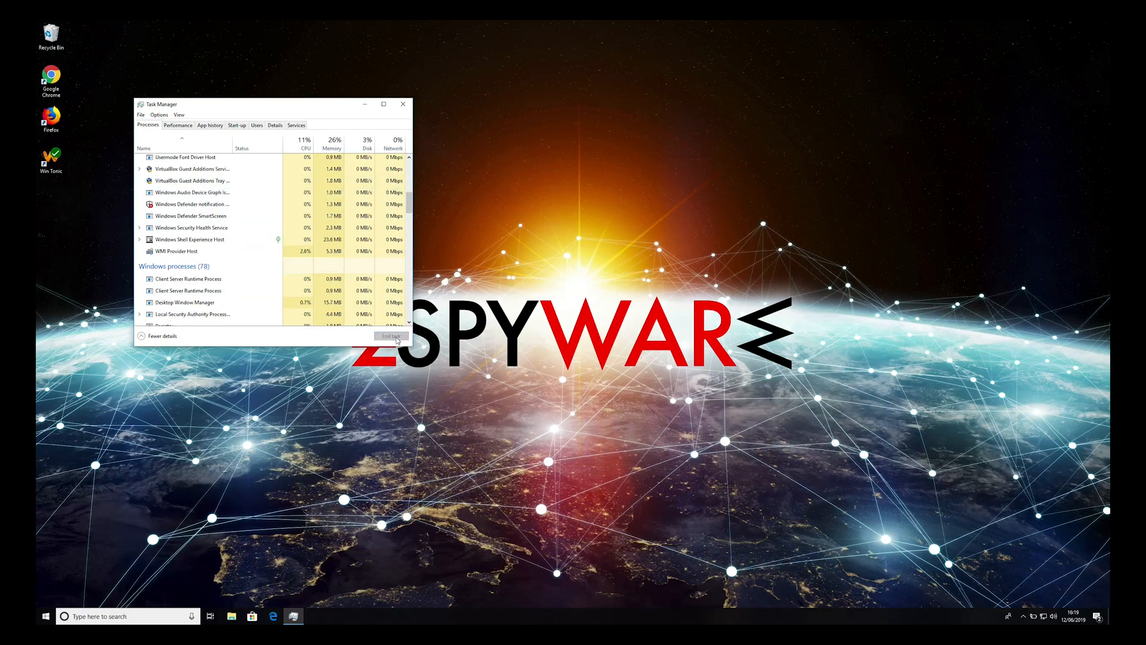
pyautogui.click(402, 104)
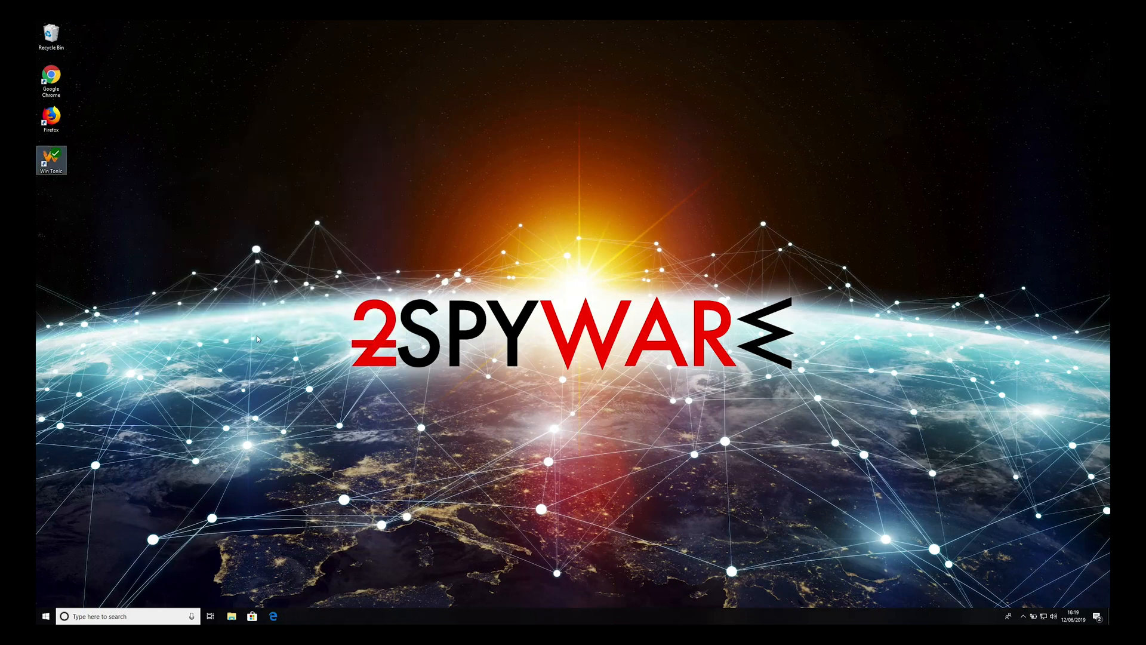
# - Search Windows for 'add remove' and open the Add or remove programs settings
pyautogui.click(110, 616)
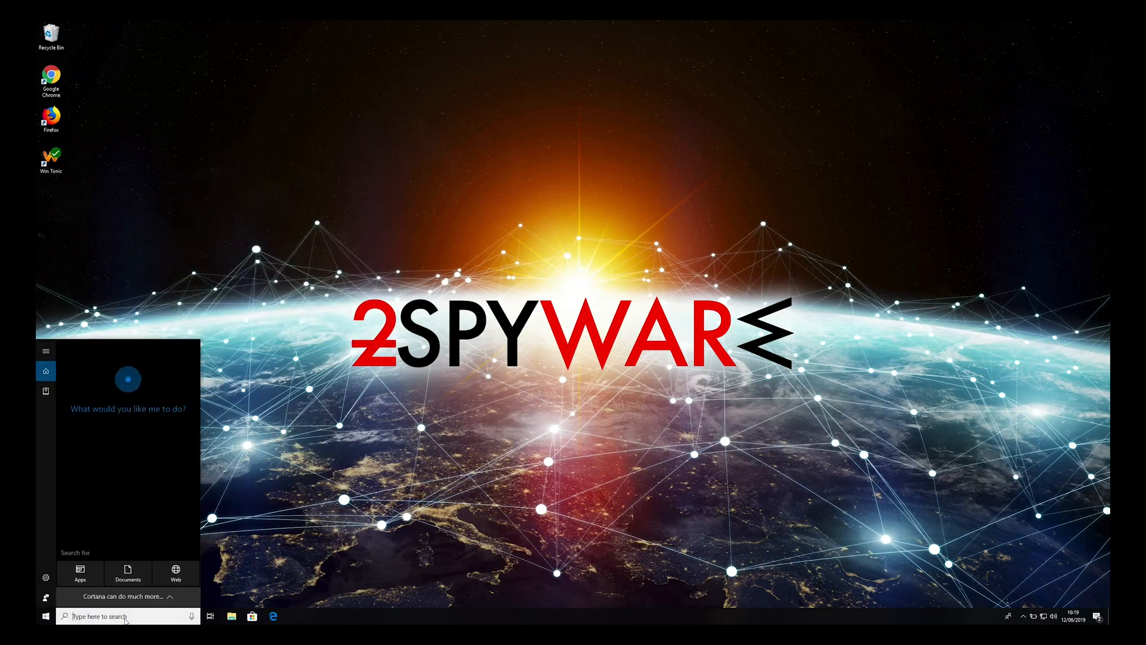
pyautogui.write('add rem')
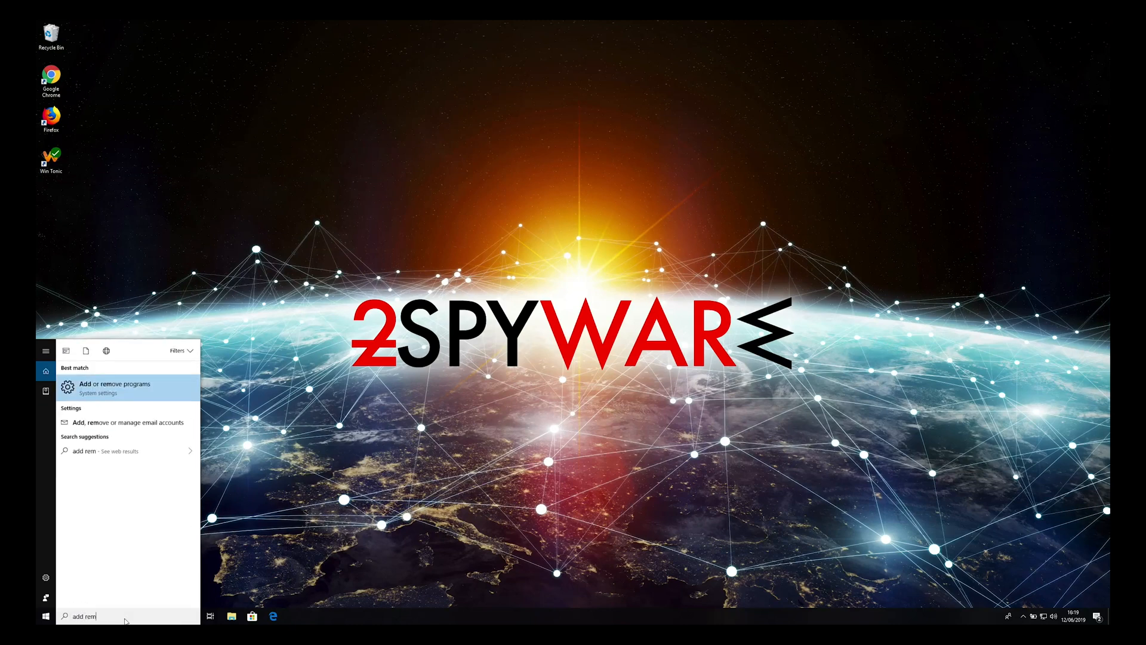
pyautogui.write('ove')
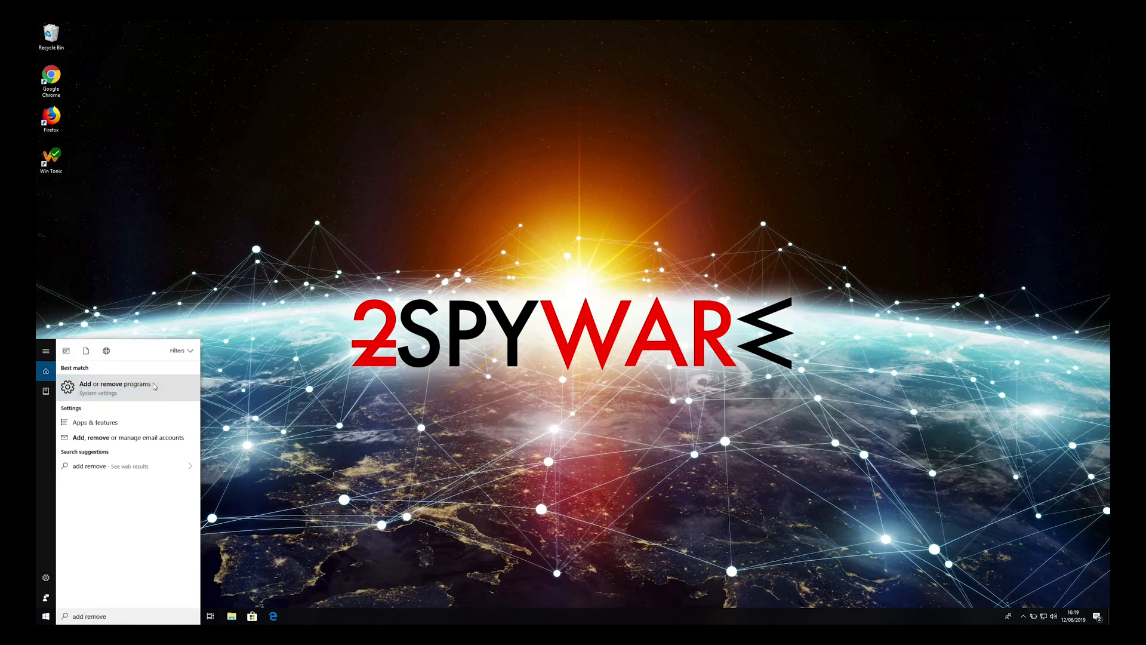
pyautogui.click(110, 387)
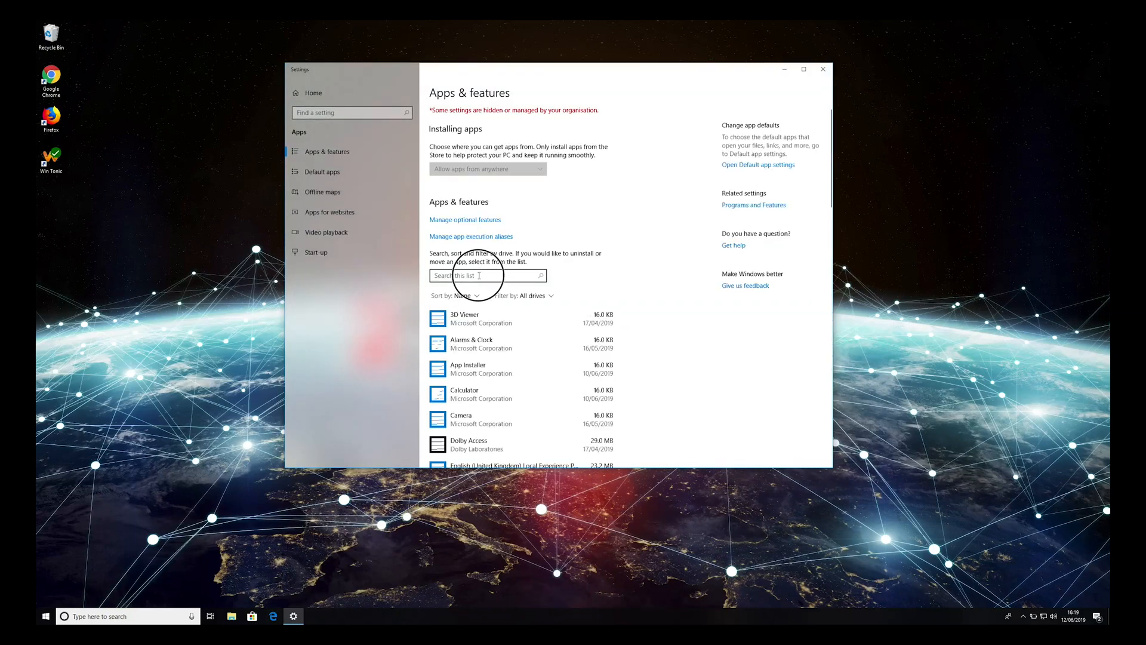
# - Find Win Tonic in Apps & features, uninstall it, and close its farewell web page
pyautogui.write('win')
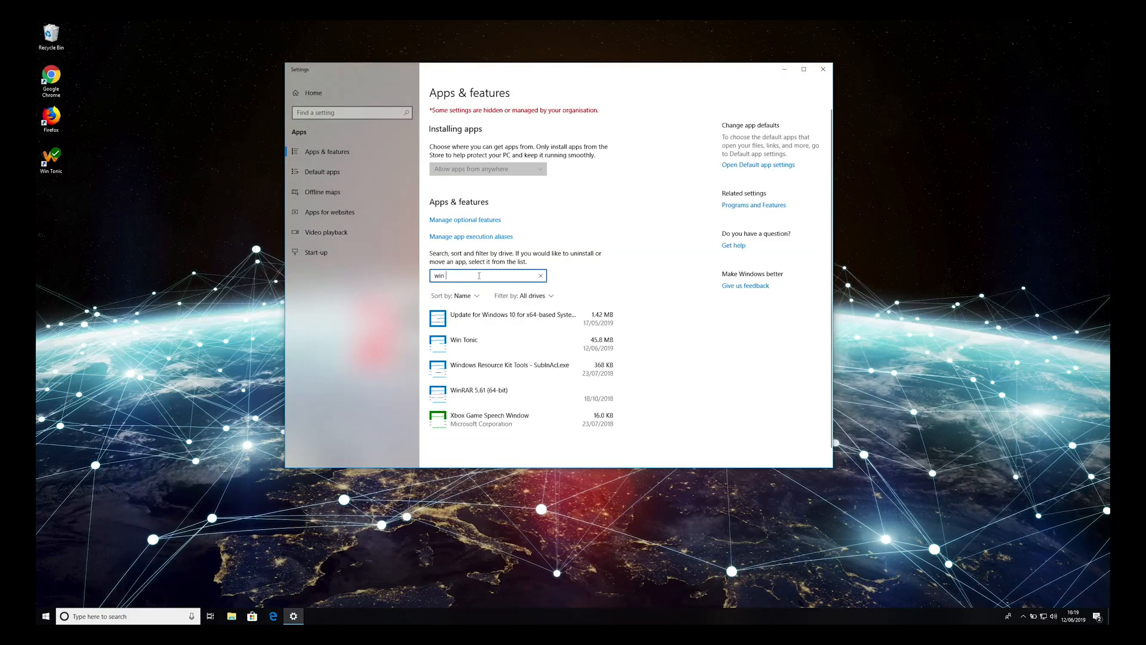
pyautogui.write('toni')
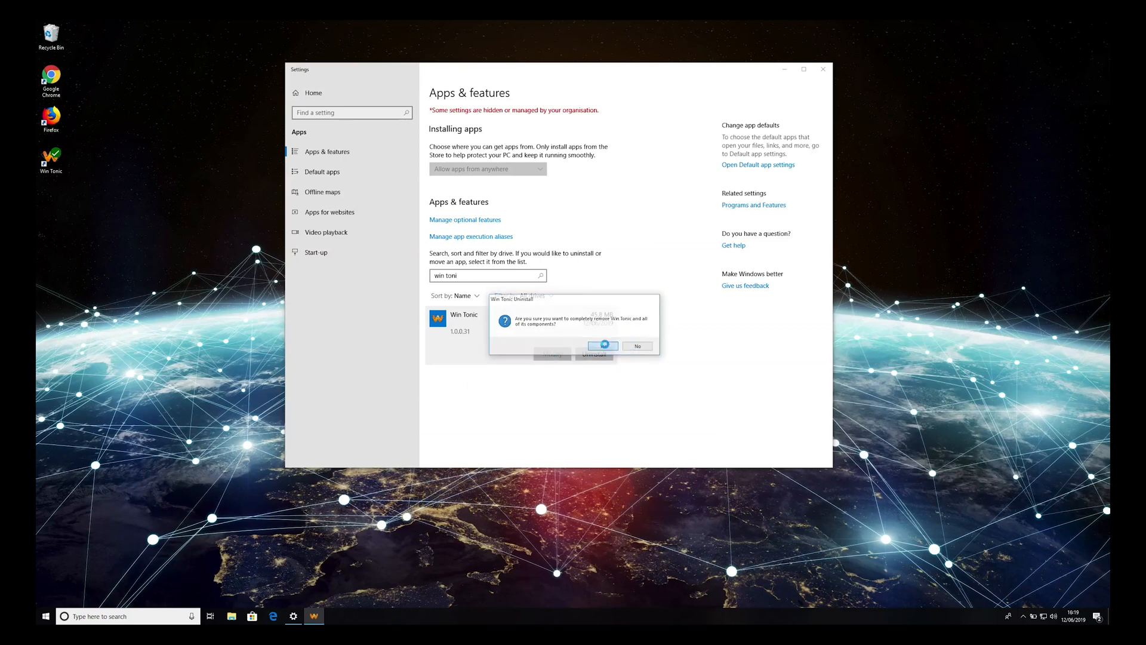
pyautogui.click(601, 346)
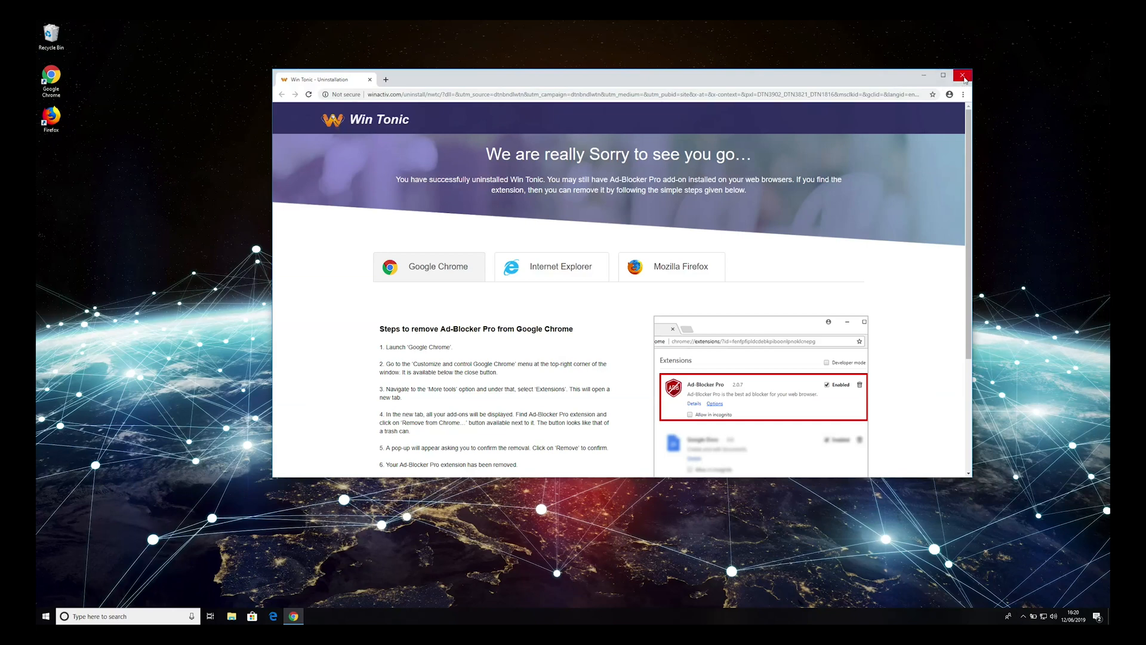
pyautogui.click(962, 76)
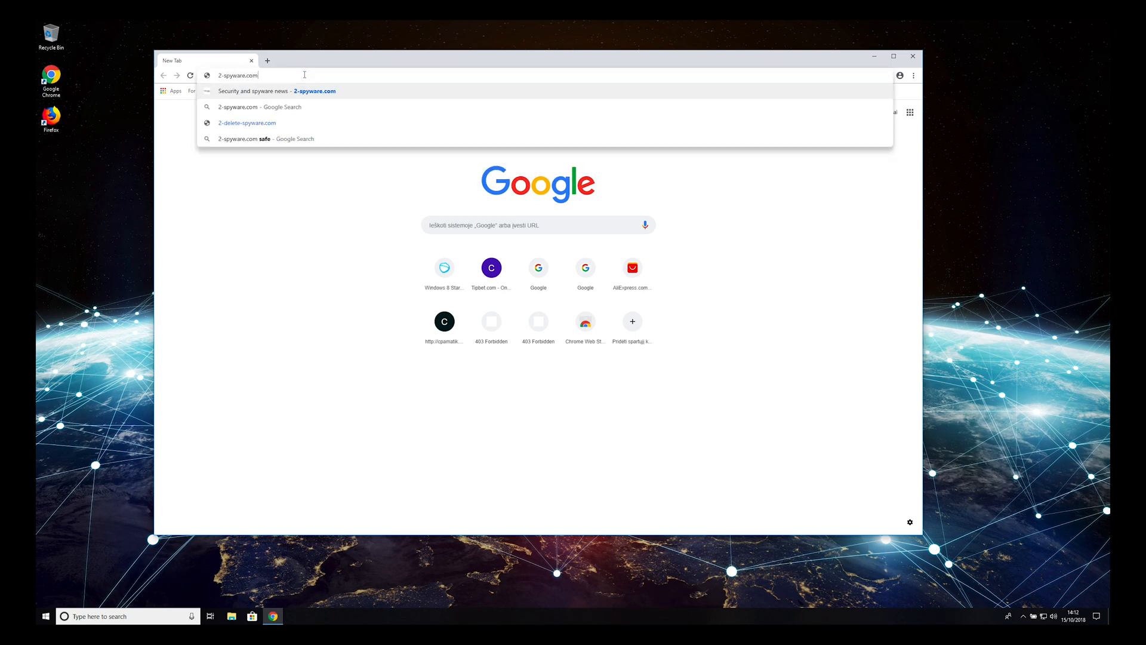
# - Download the Malwarebytes installer from the 2-spyware.com review page and launch mb3-setup
pyautogui.click(276, 91)
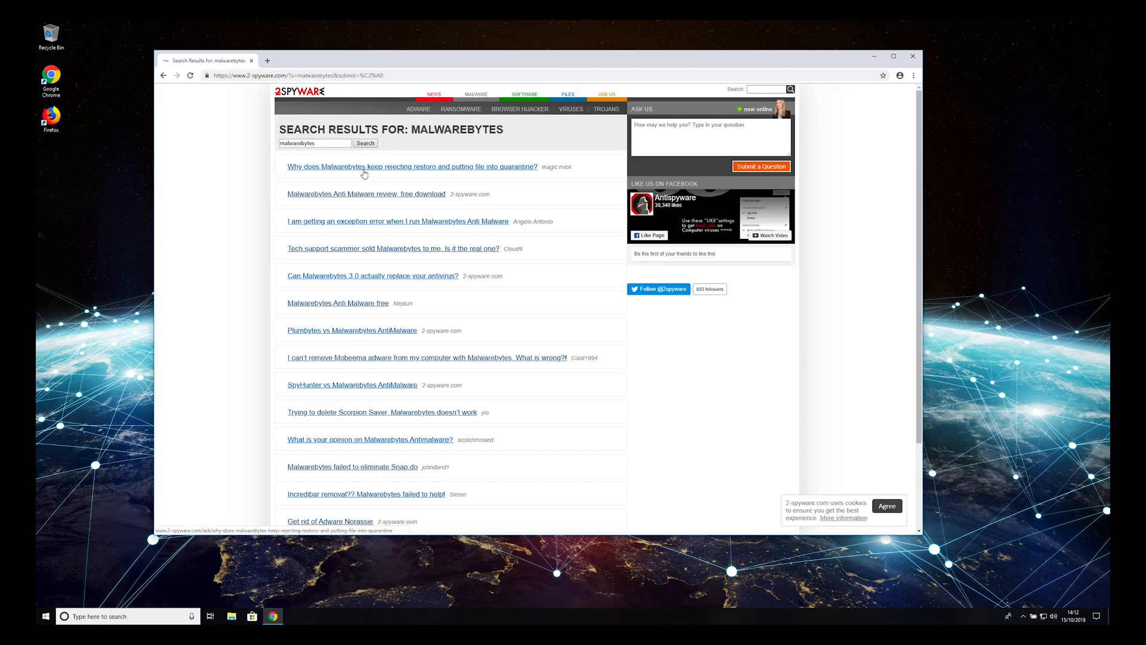
pyautogui.moveTo(372, 199)
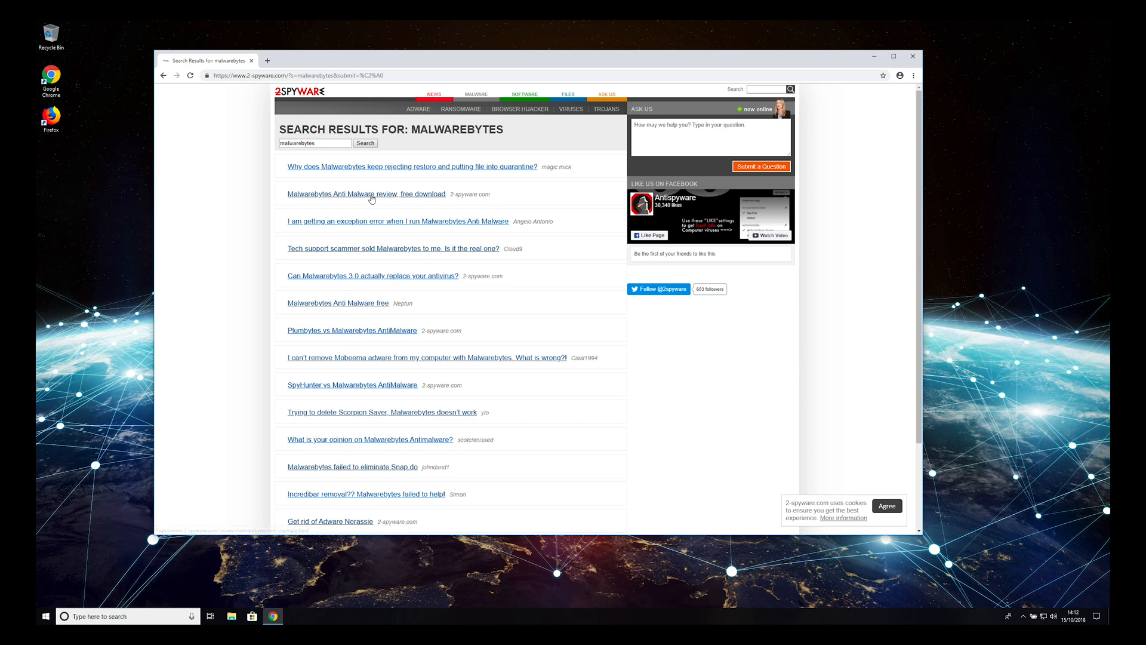
pyautogui.click(365, 194)
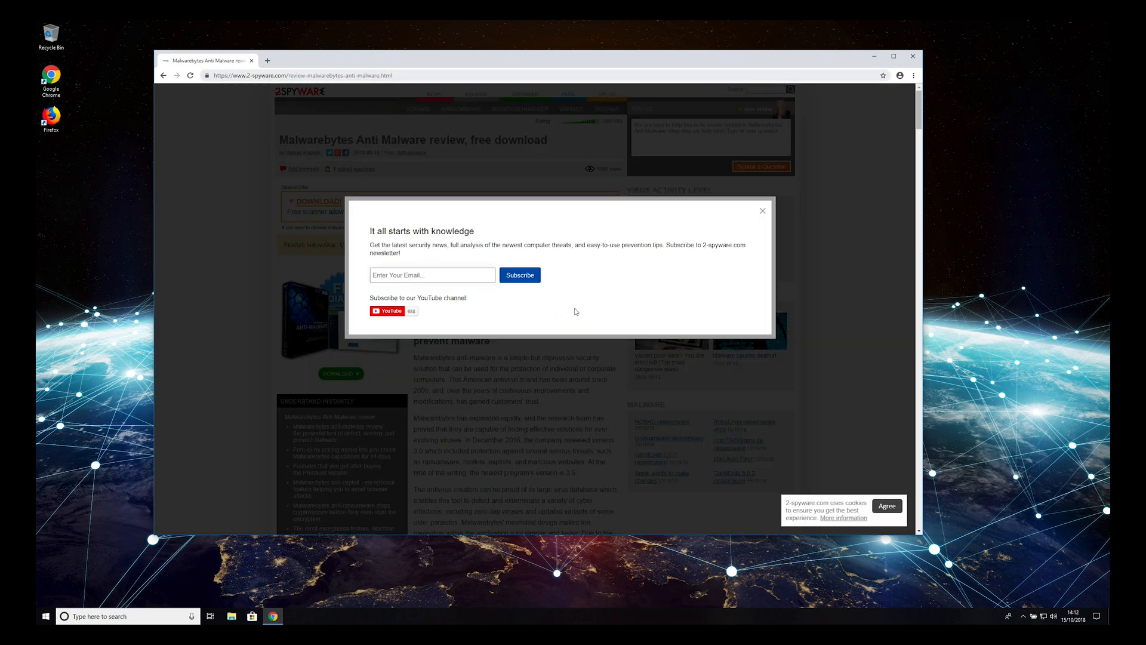
pyautogui.click(763, 210)
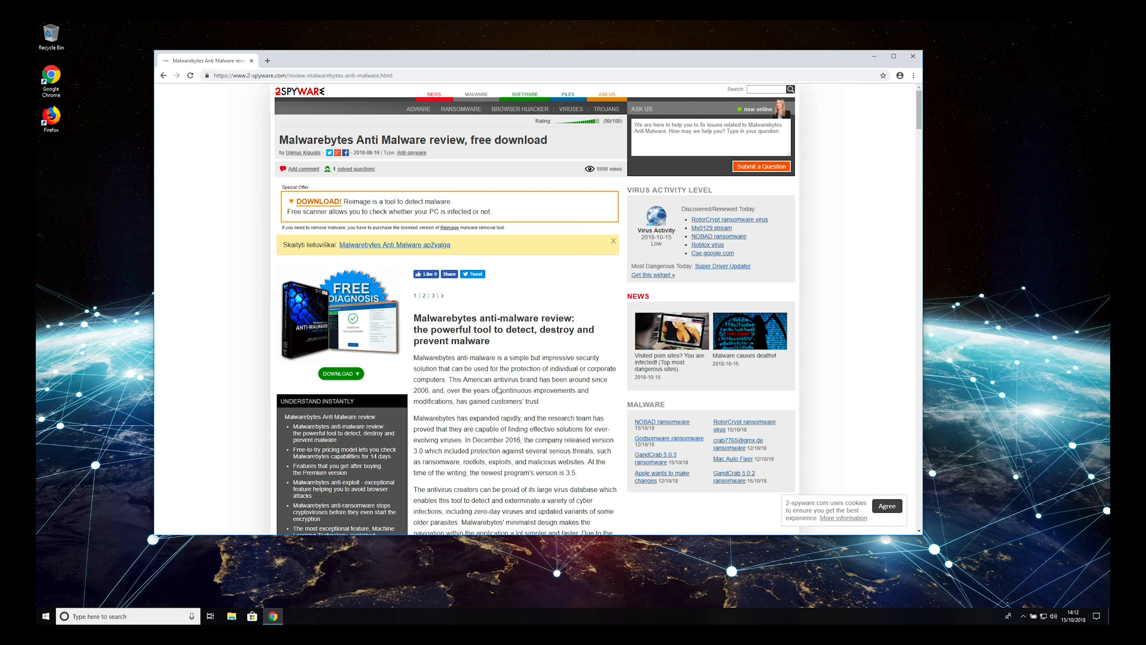
pyautogui.scroll(-3)
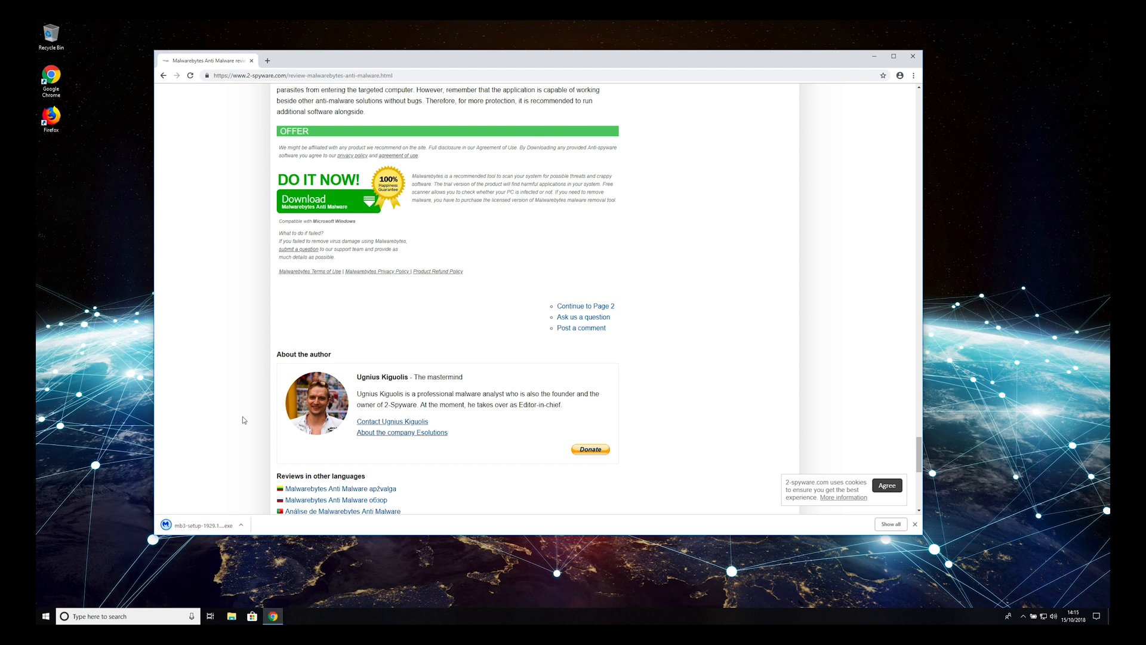
pyautogui.click(200, 526)
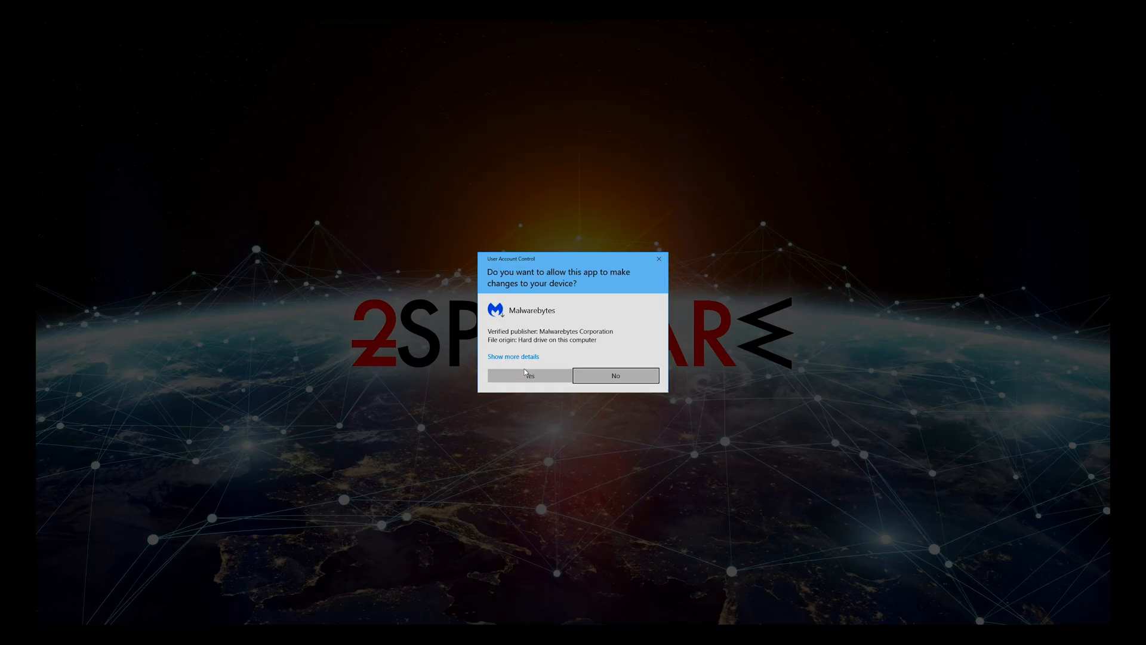
# - Allow the installer, accept English, agree and install Malwarebytes, then finish the wizard
pyautogui.click(528, 375)
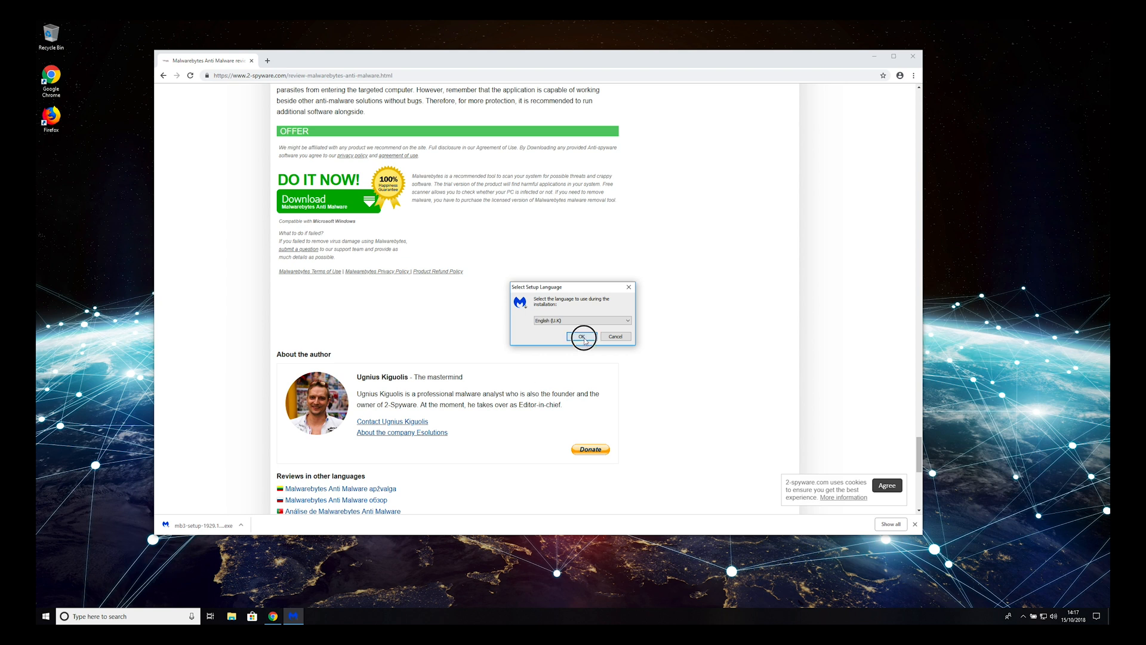
pyautogui.click(582, 337)
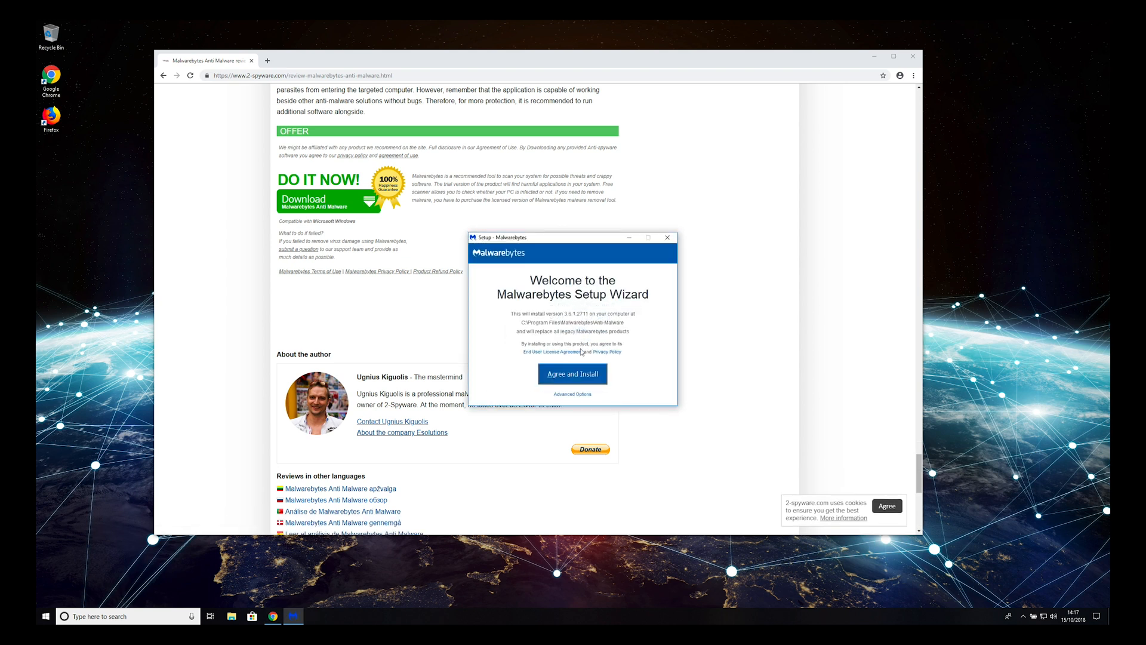
pyautogui.click(571, 373)
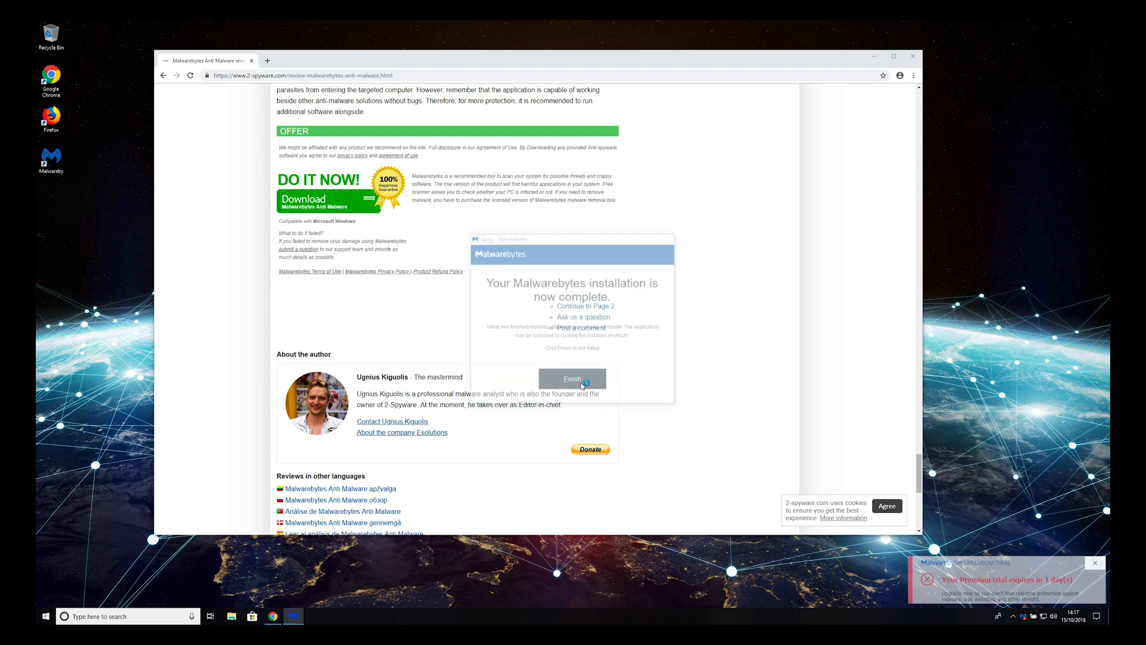
pyautogui.click(572, 378)
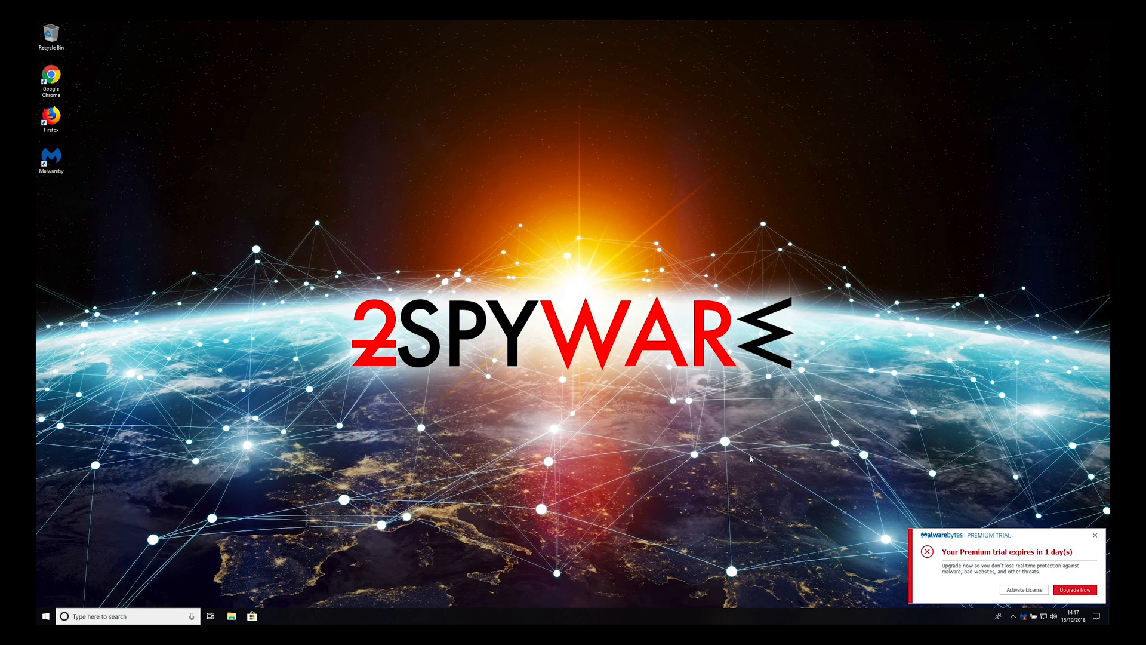
# - Launch Malwarebytes, run Scan Now, and quarantine all 25 detected threats
pyautogui.doubleClick(51, 156)
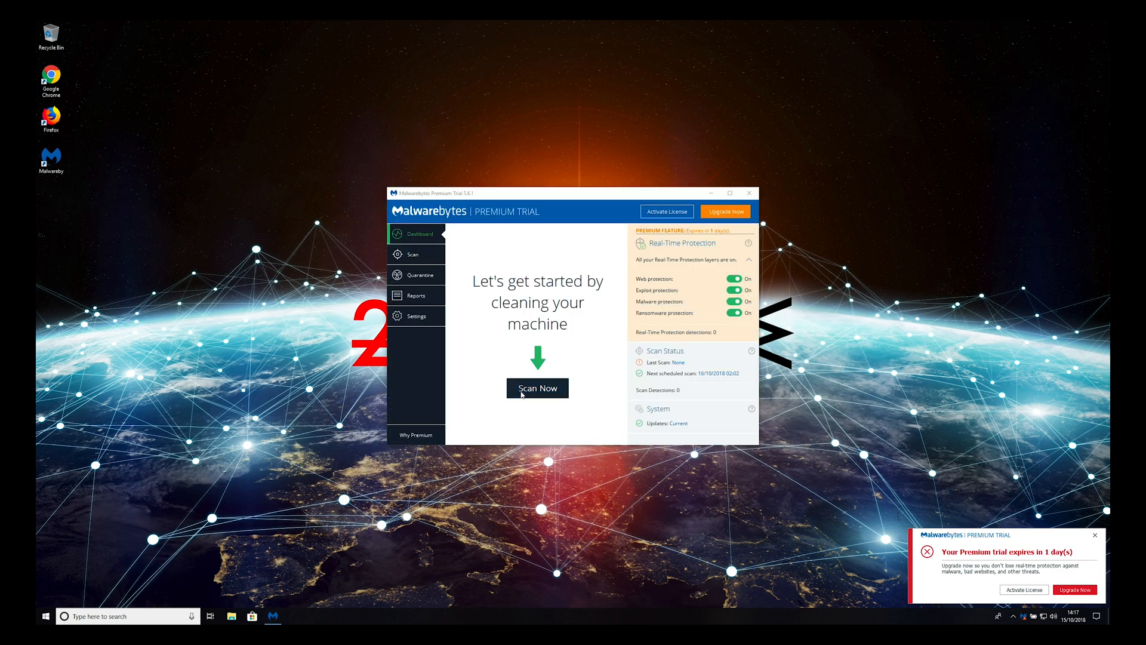
pyautogui.click(537, 388)
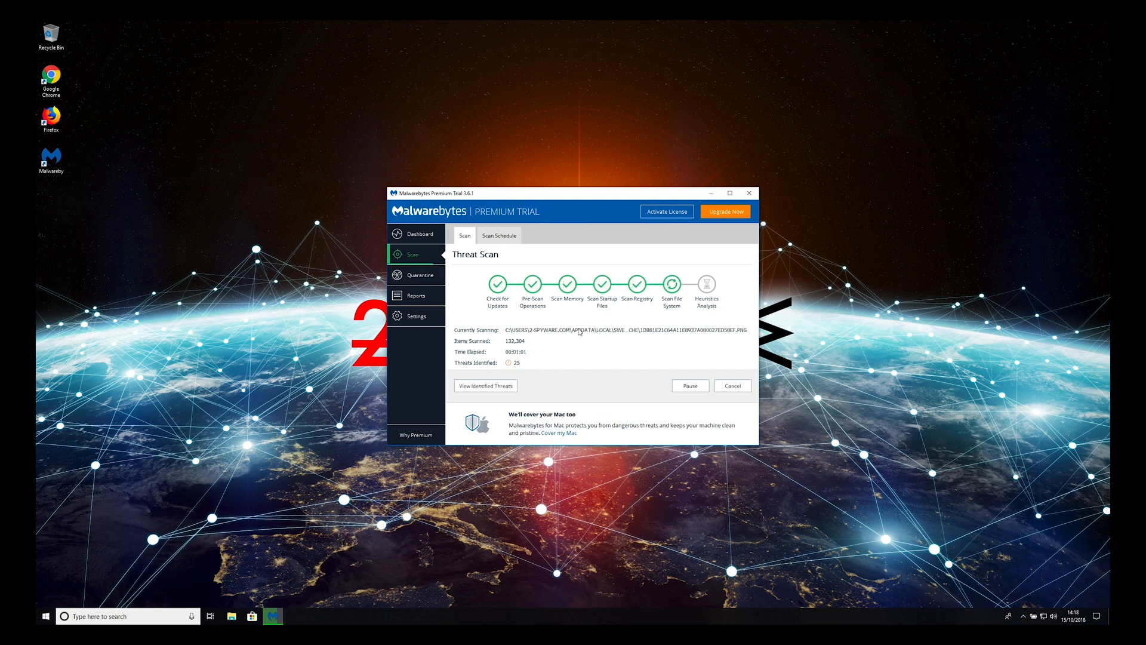
pyautogui.click(486, 386)
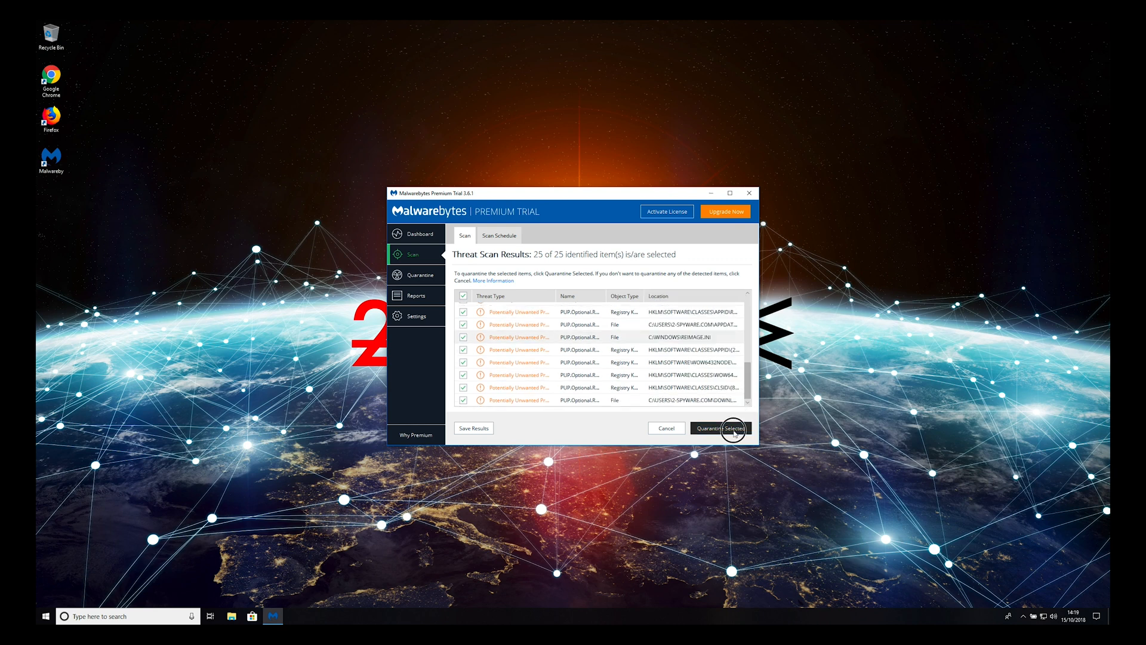
pyautogui.click(719, 428)
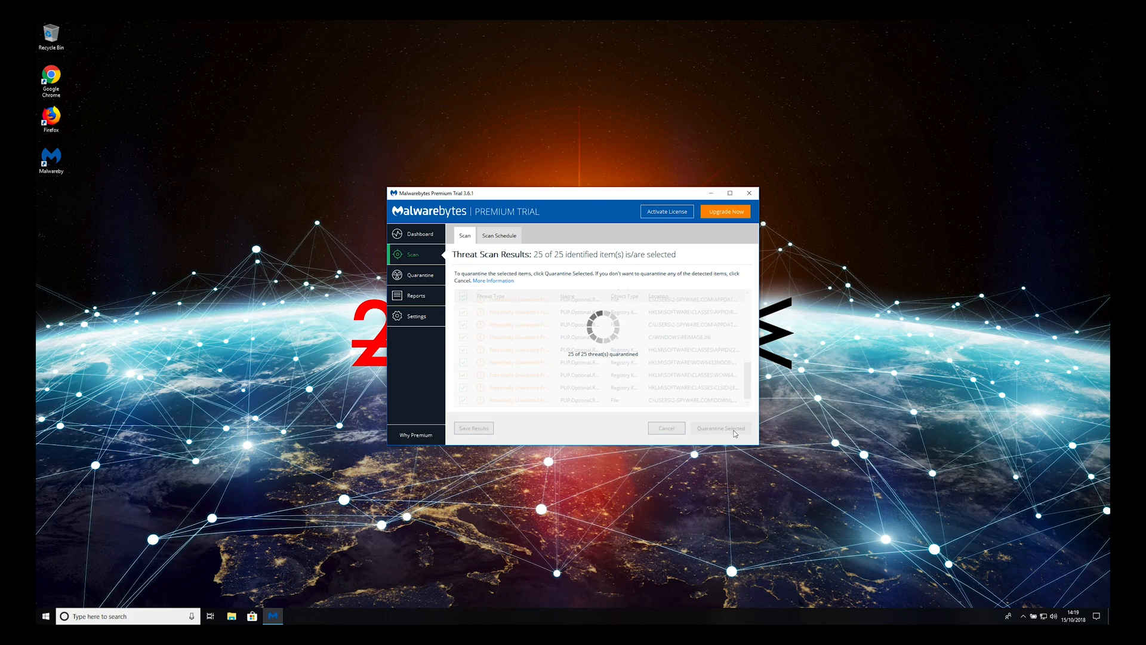
pyautogui.click(718, 428)
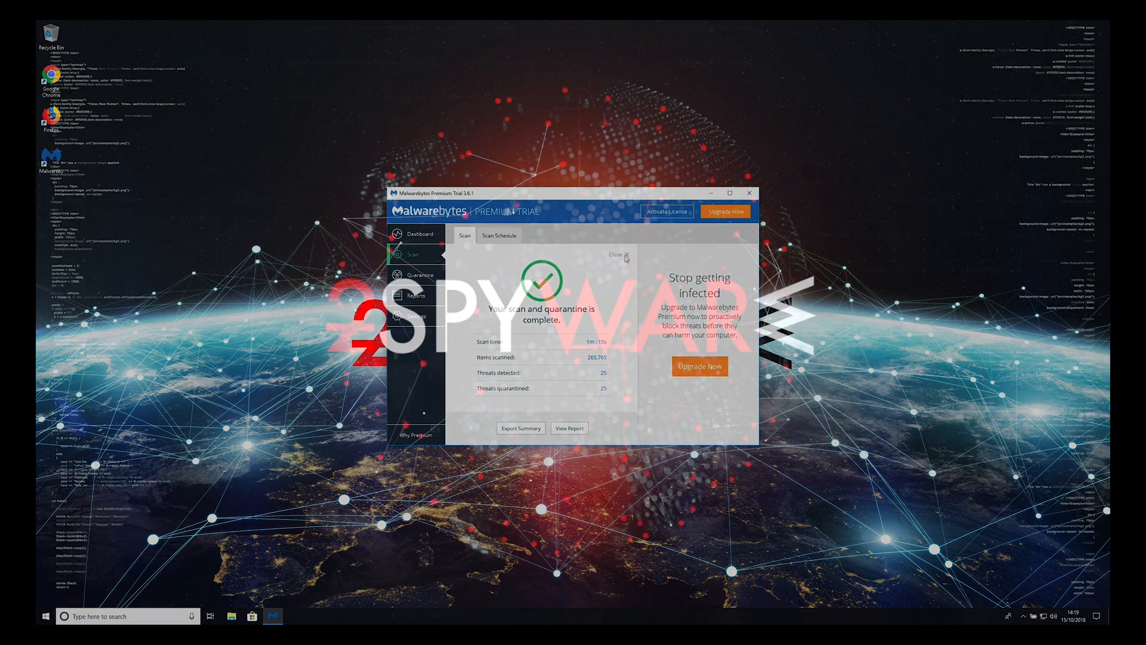